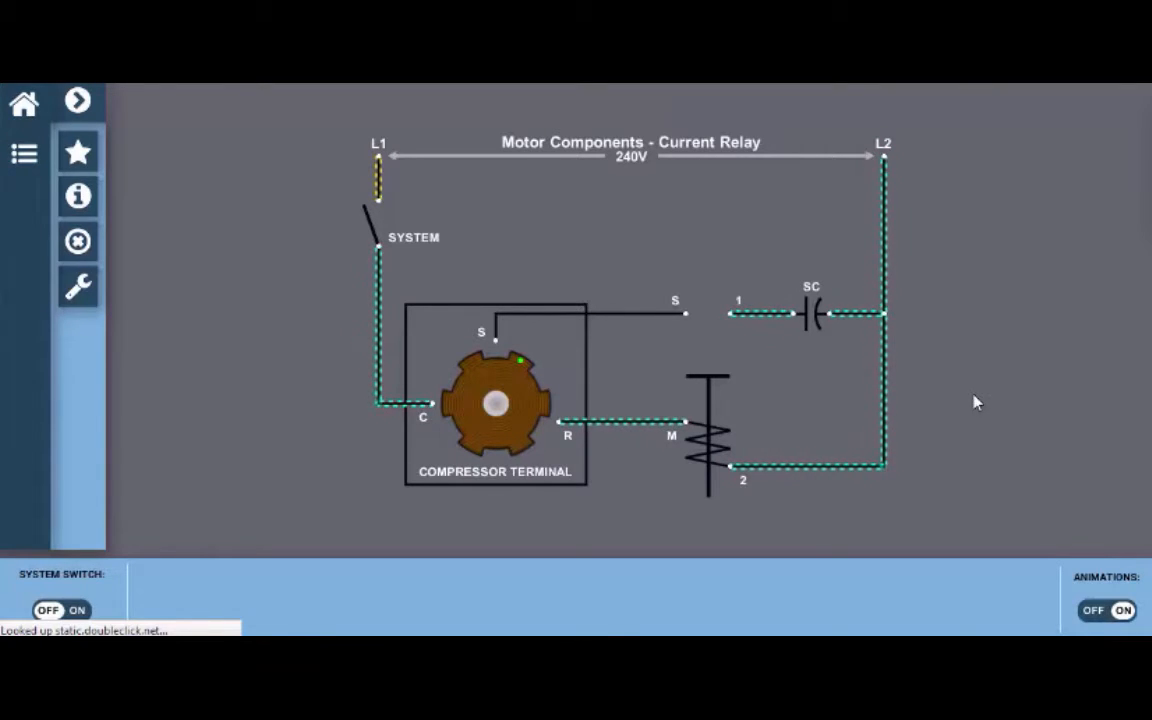
mouse_move(1120, 476)
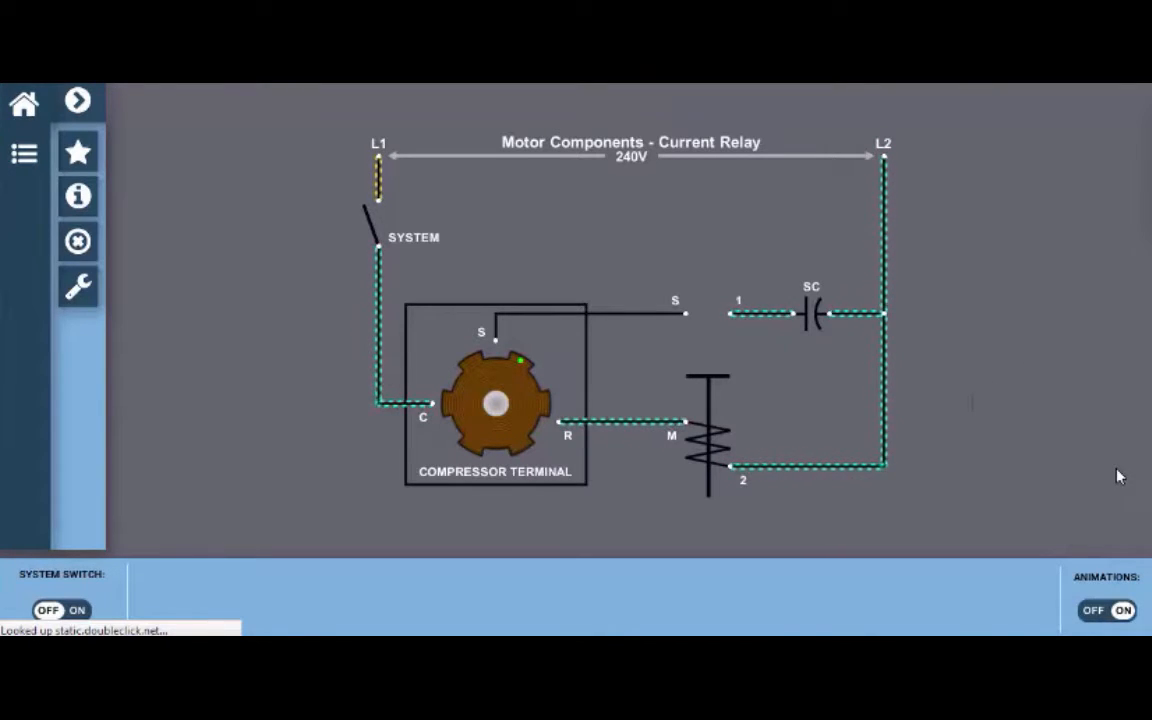
mouse_move(1083, 483)
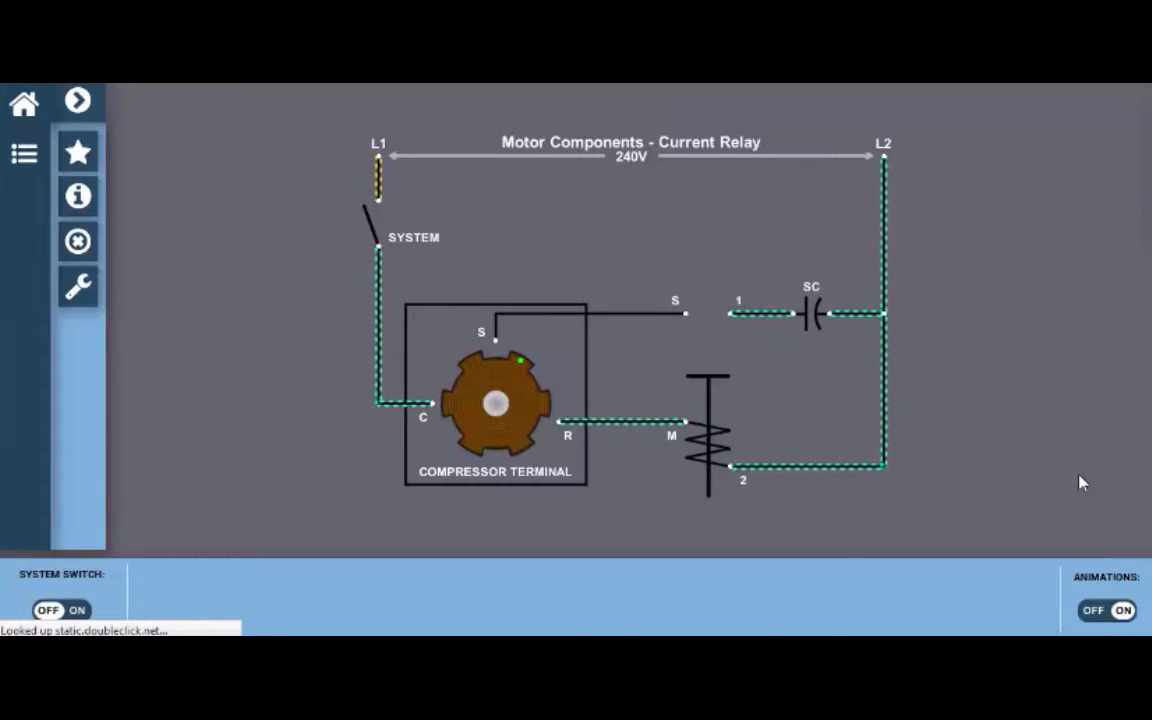
mouse_move(1030, 430)
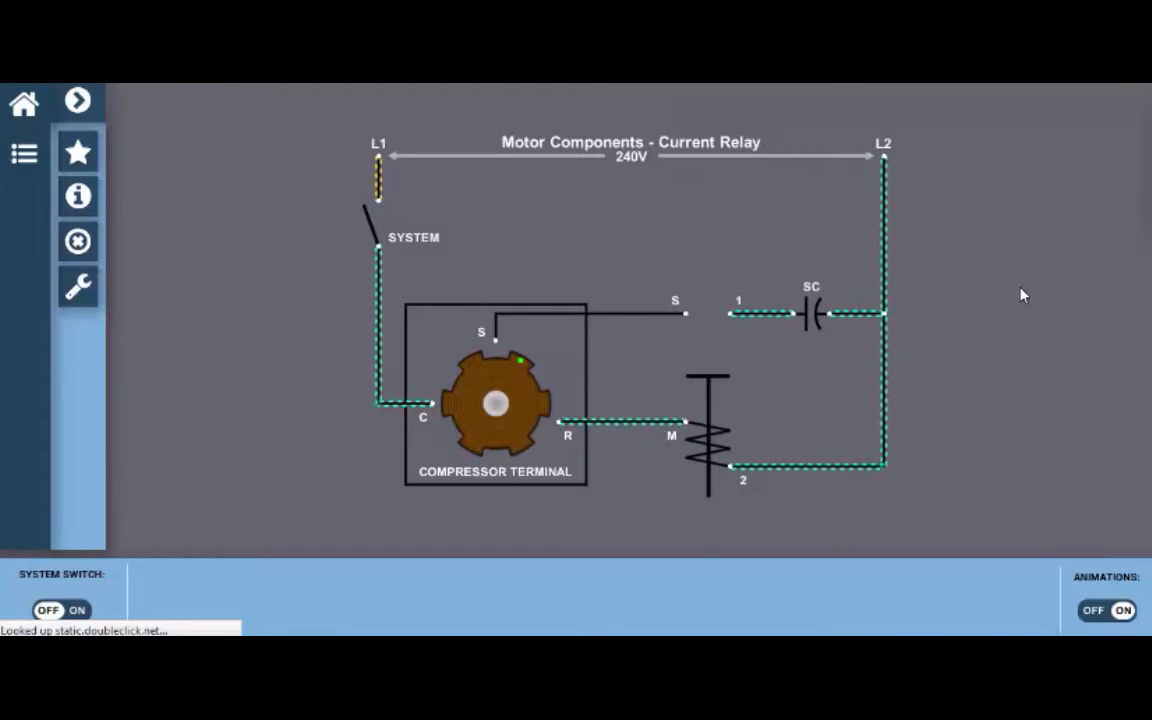
mouse_move(980, 389)
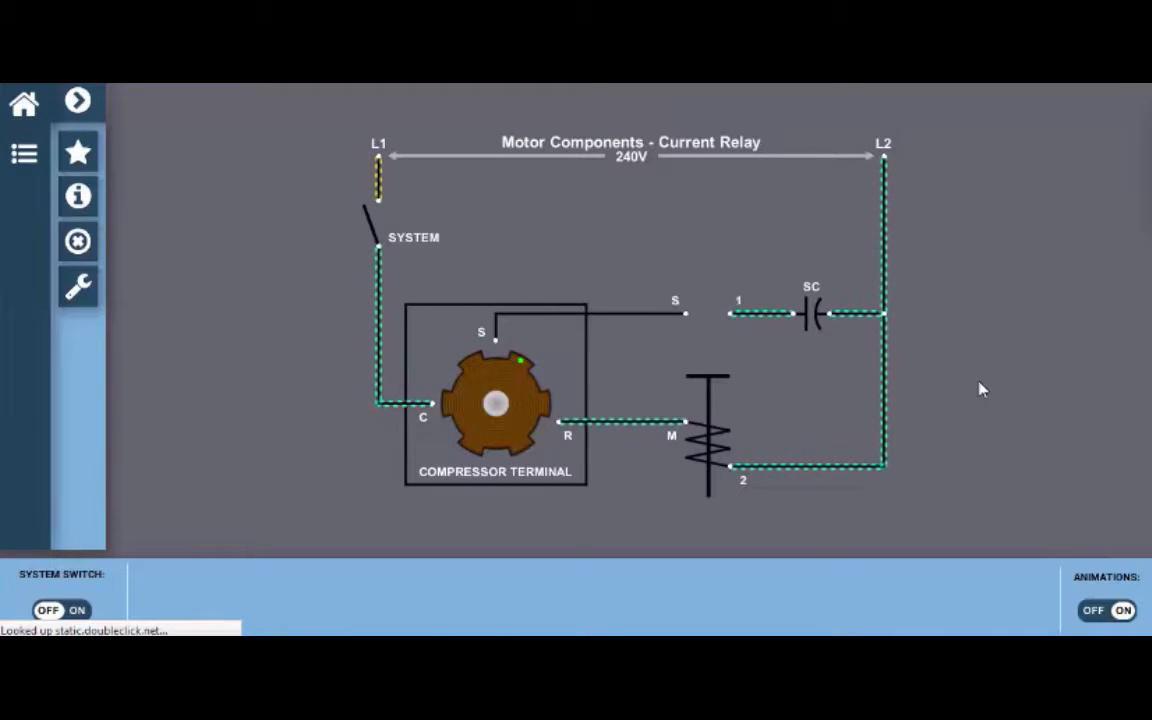
mouse_move(930, 381)
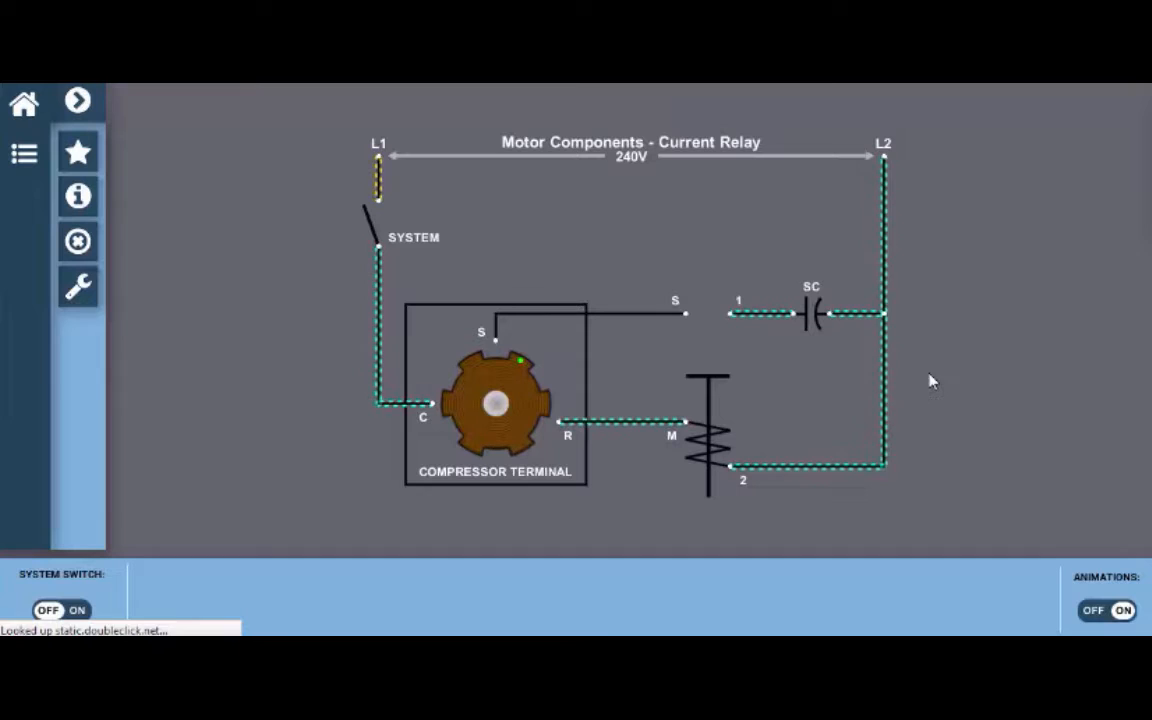
mouse_move(968, 401)
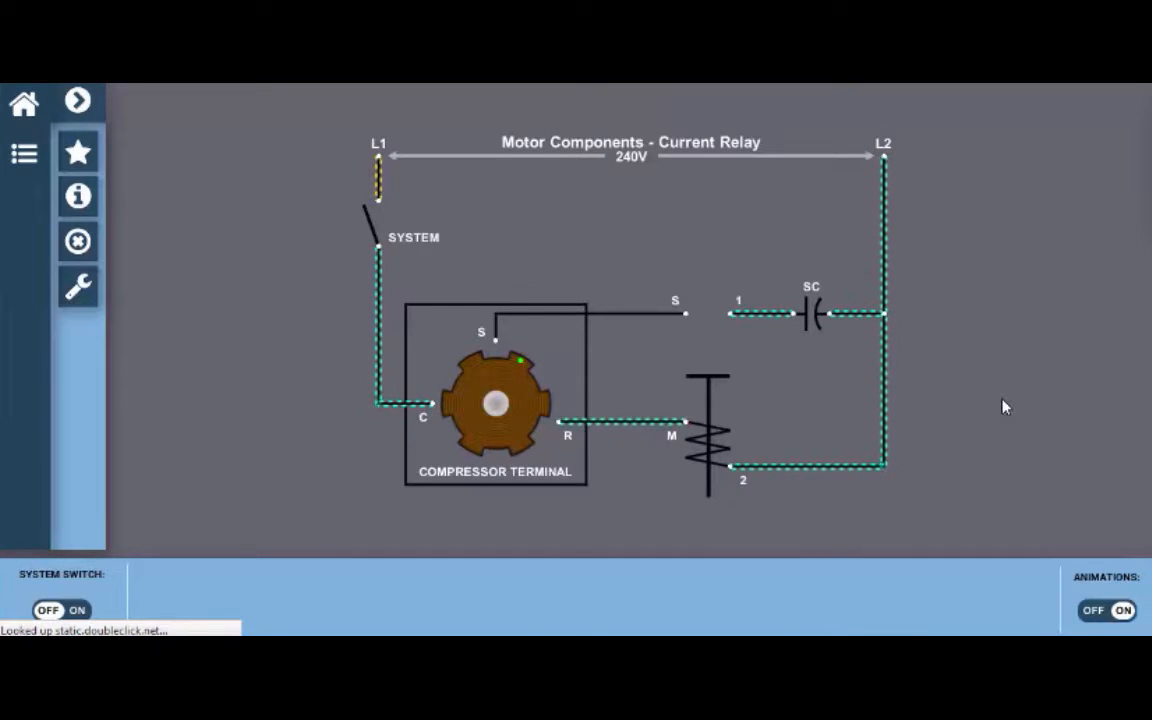
mouse_move(690, 466)
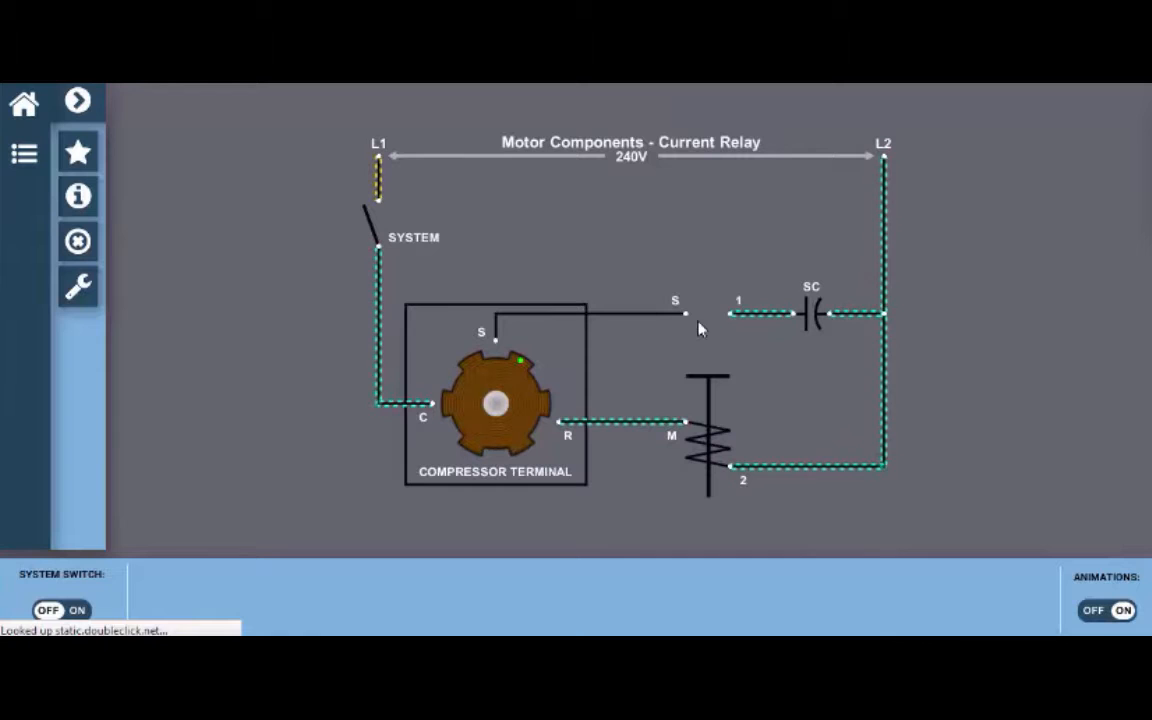
mouse_move(710, 318)
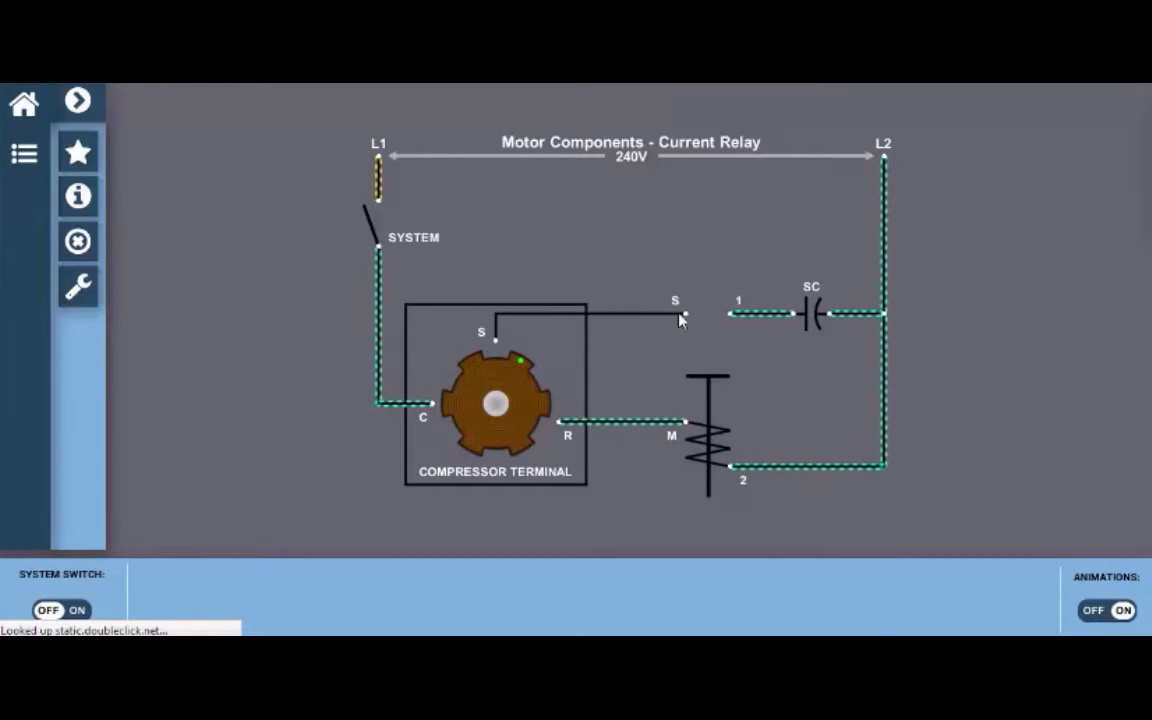
mouse_move(697, 471)
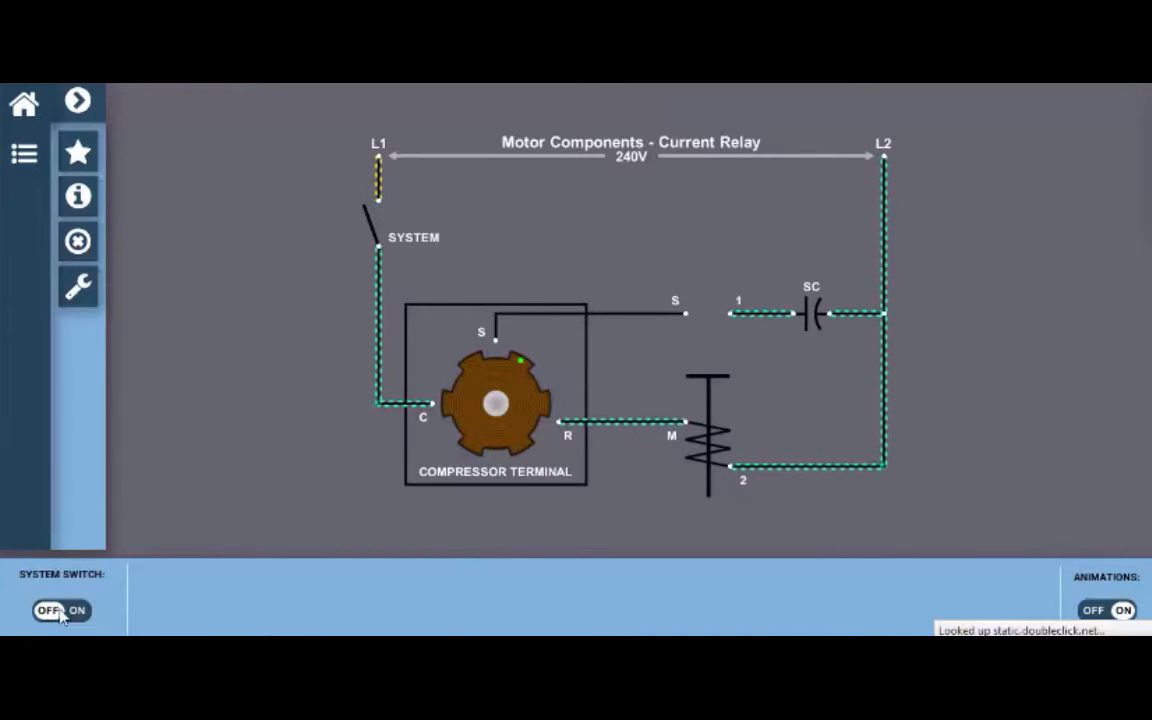
Step: Turn the System Switch on so the motor runs at 1200 RPM, 14A, relay open
click(78, 611)
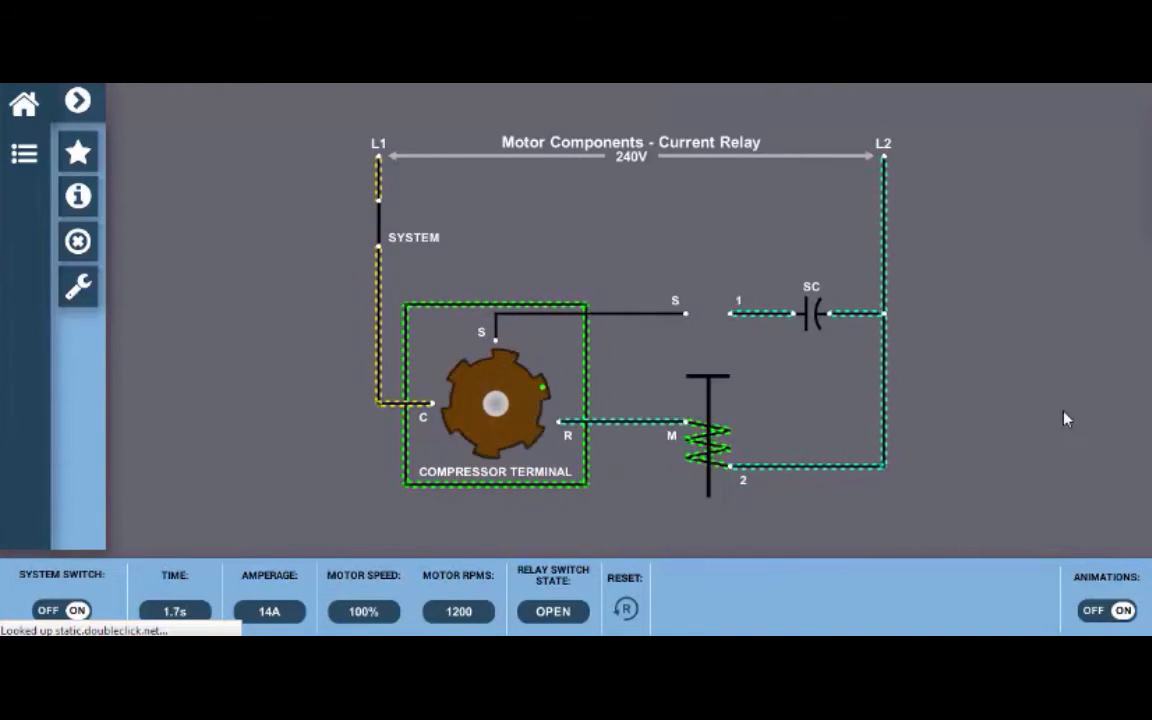
mouse_move(968, 404)
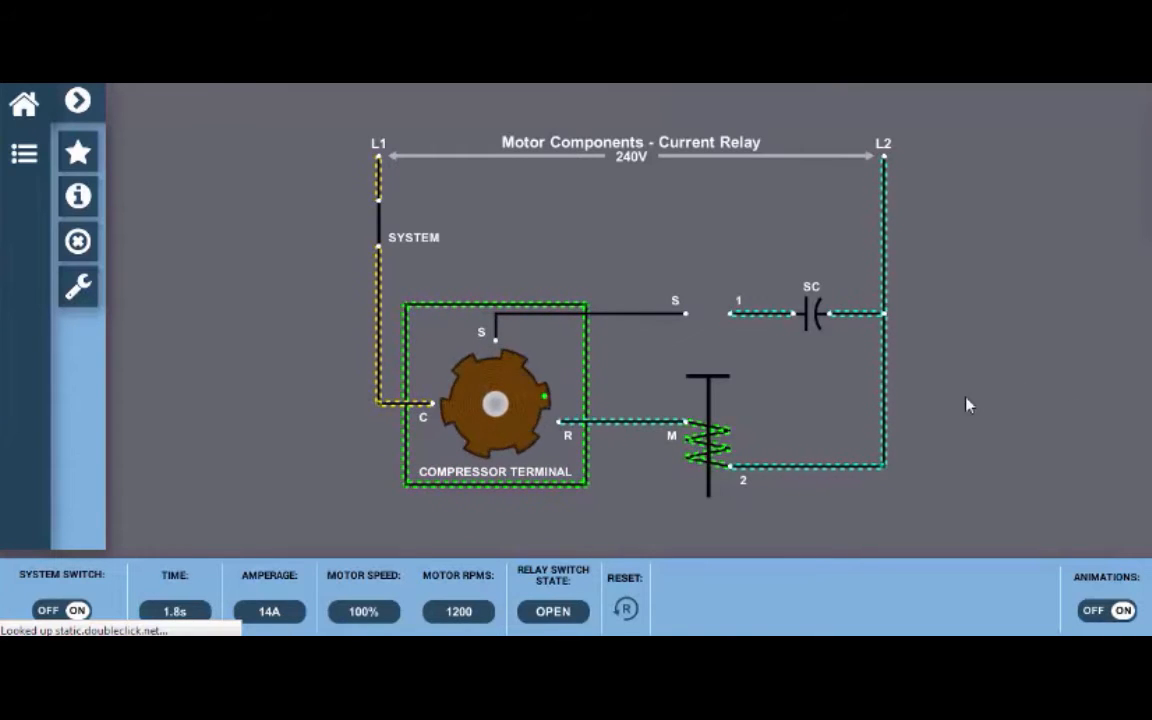
mouse_move(1068, 384)
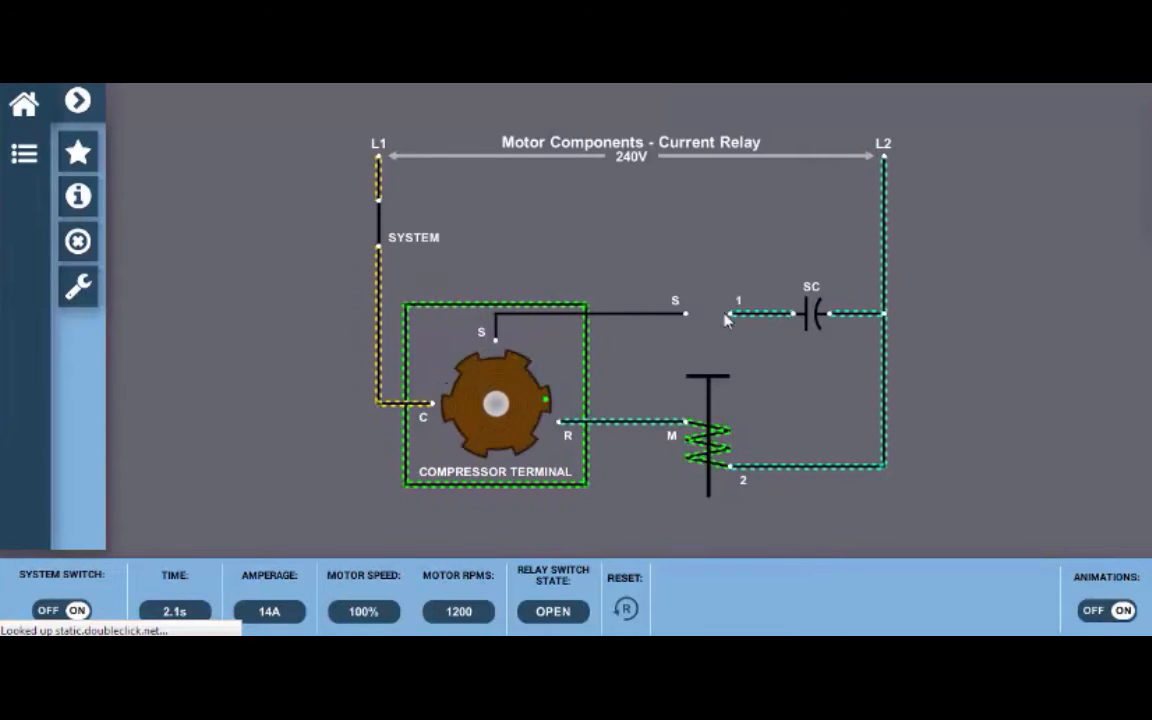
mouse_move(770, 497)
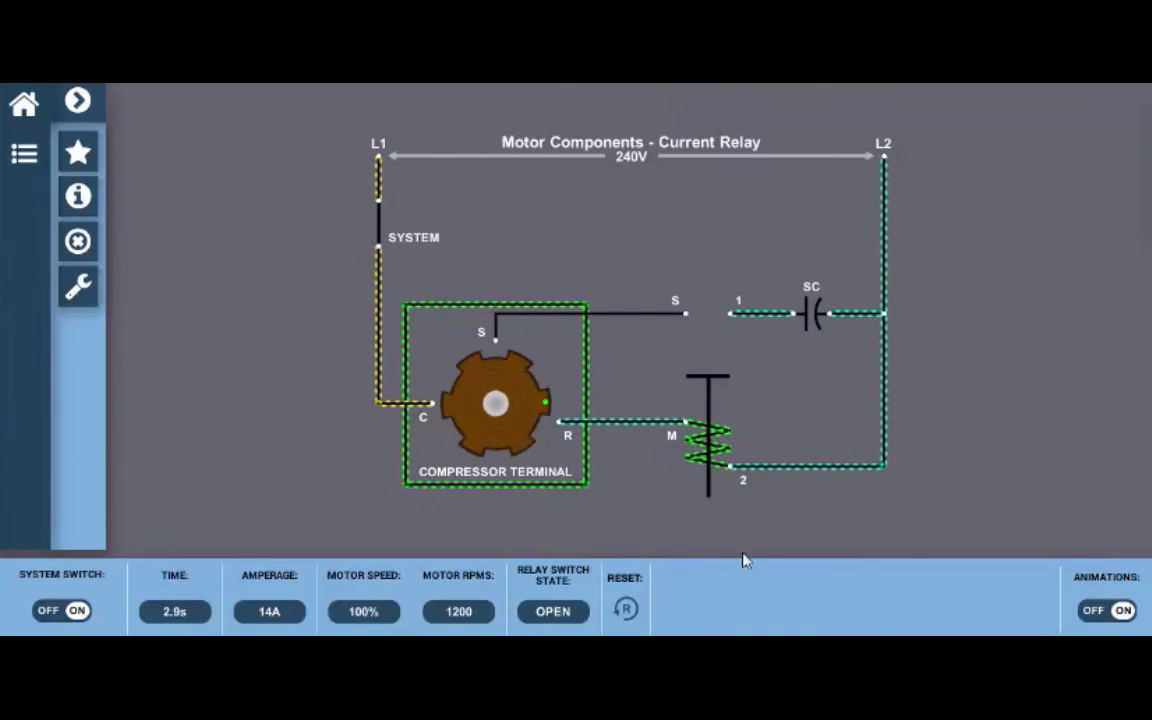
mouse_move(911, 502)
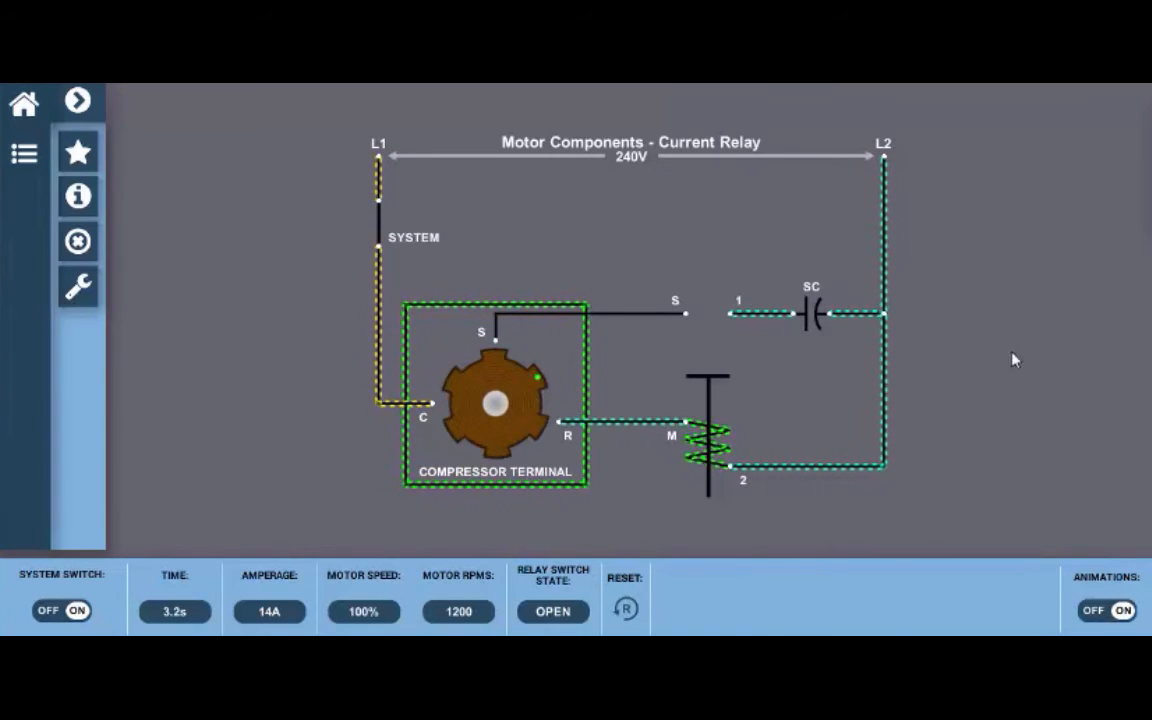
mouse_move(213, 263)
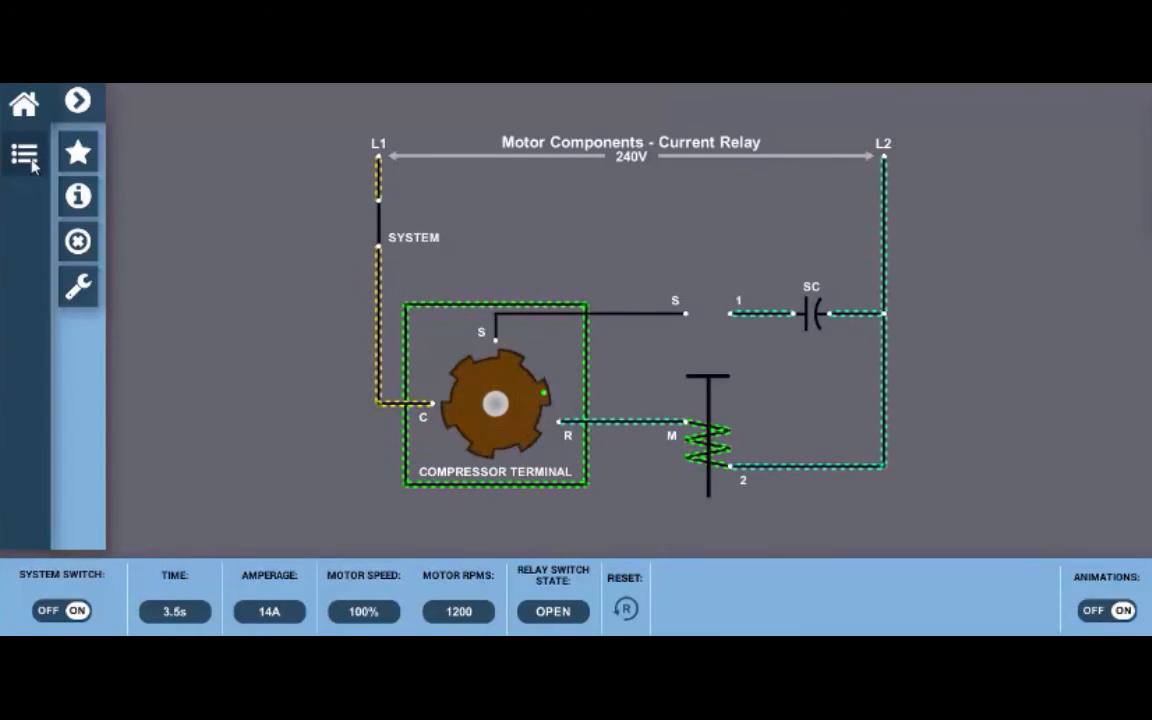
Step: Open the Motor Components Quiz panel from the left sidebar list icon
click(24, 152)
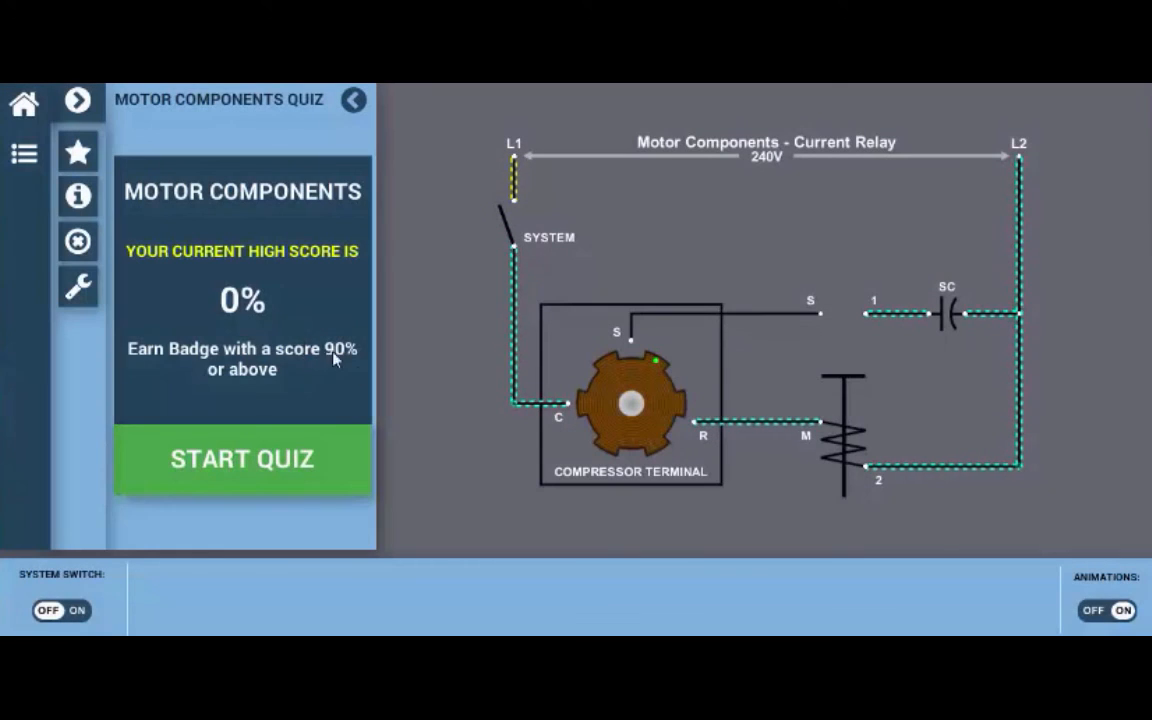
mouse_move(475, 485)
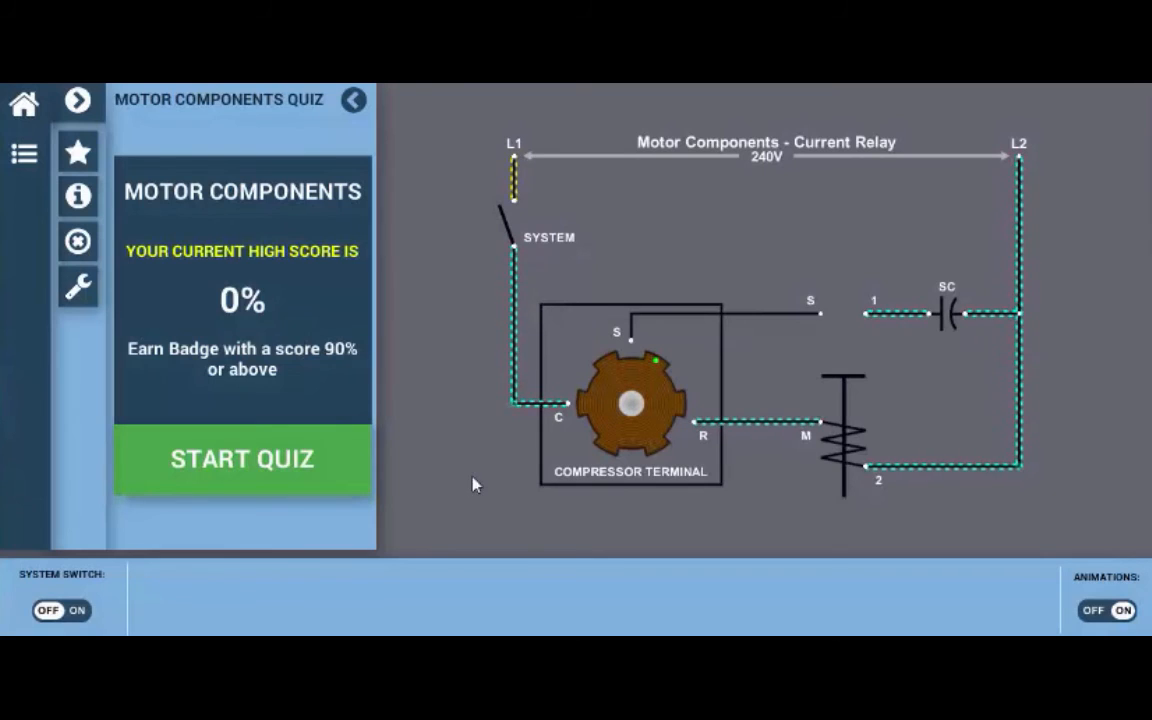